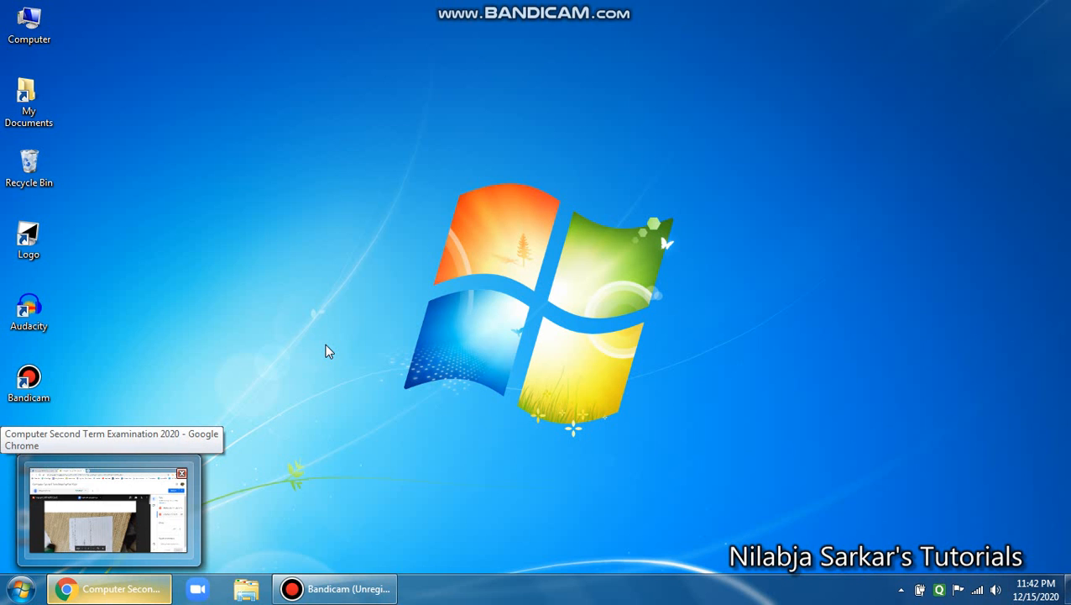
mouse_move(353, 385)
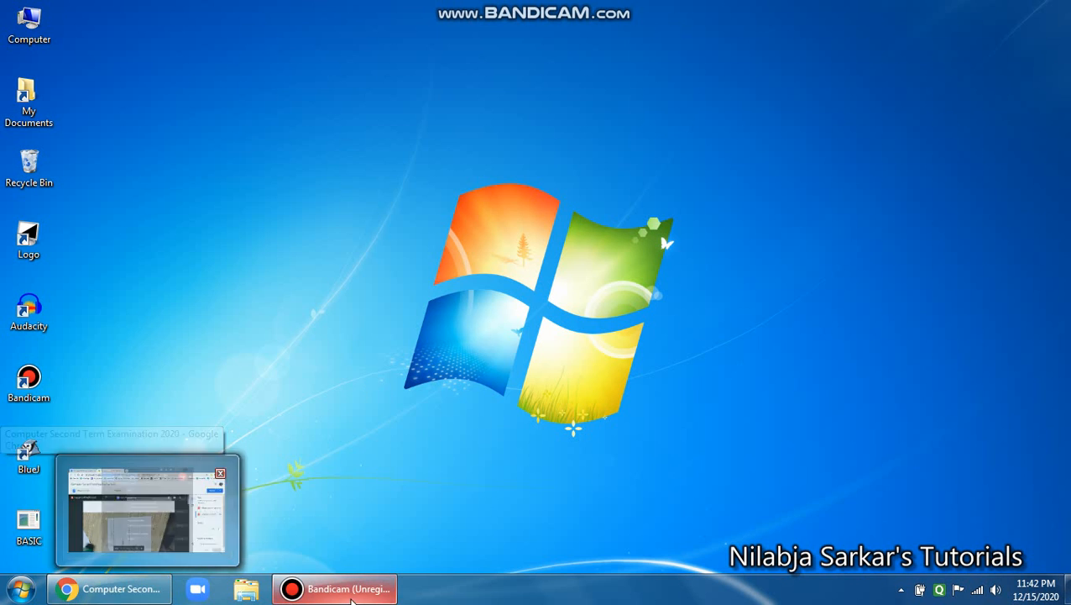
mouse_move(376, 329)
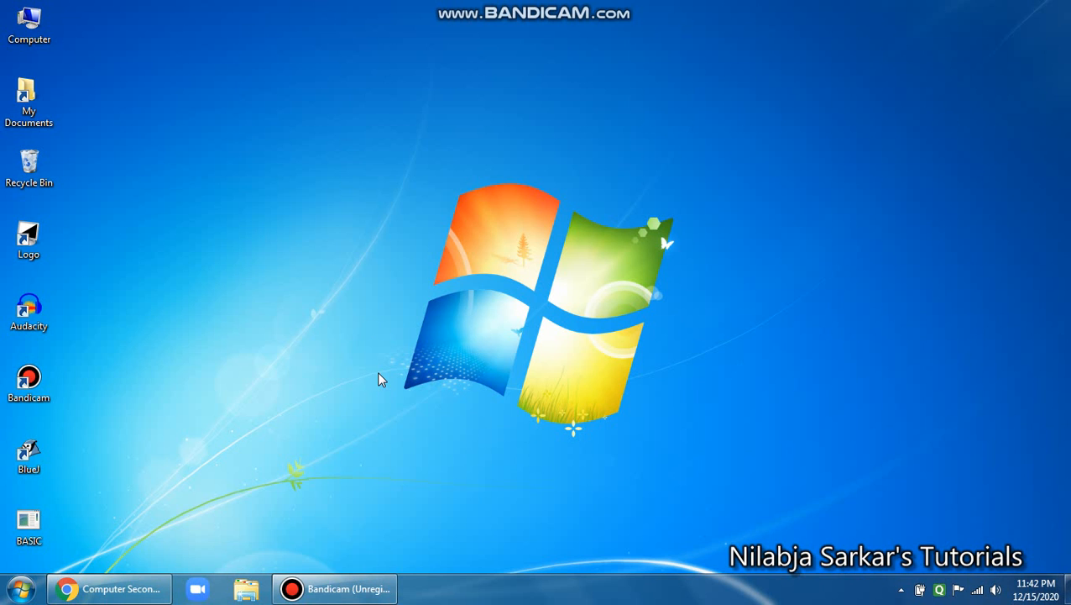
mouse_move(95, 483)
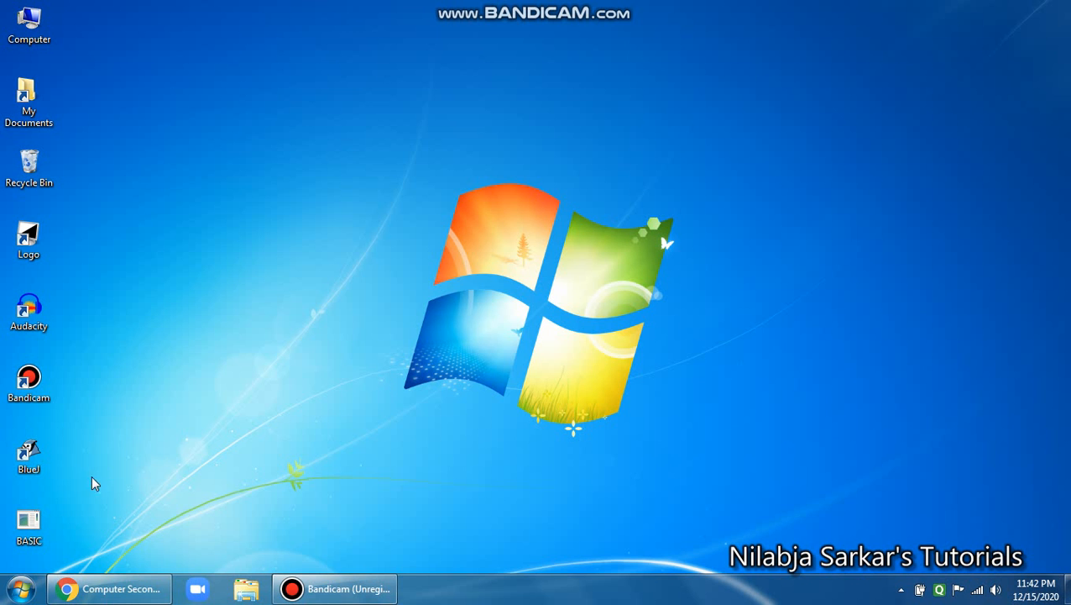
mouse_move(151, 519)
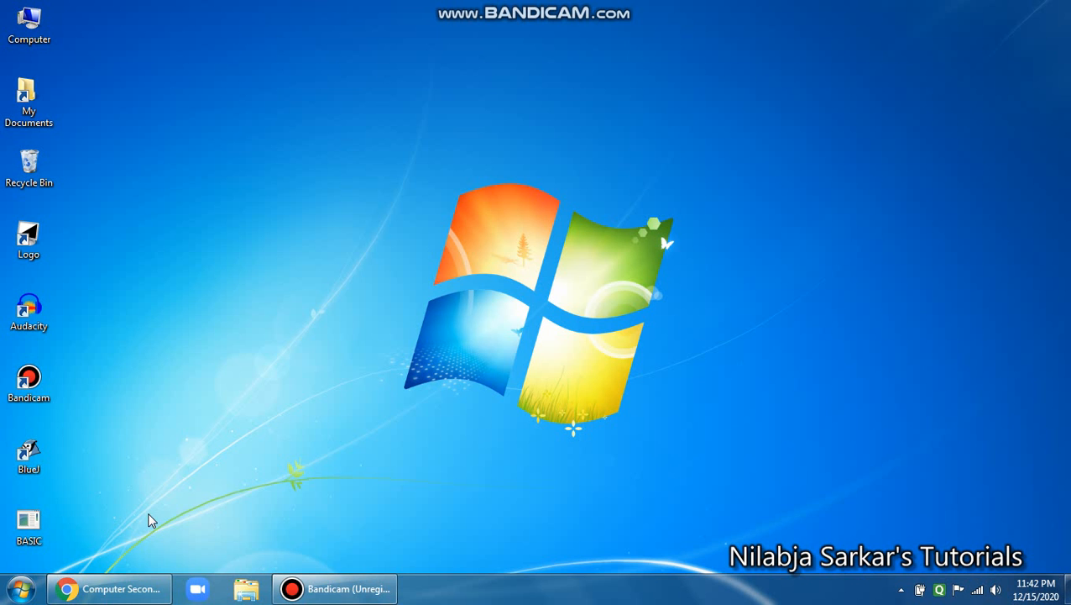
Restore the Classroom grading window for the Computer Second Term Examination 2020 PDF.
click(107, 587)
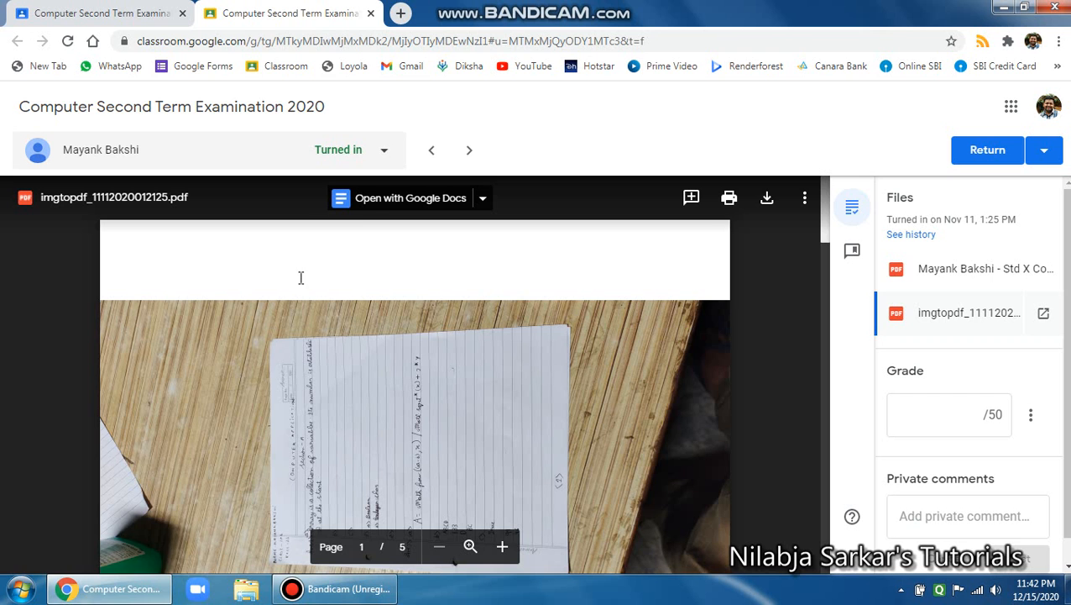
mouse_move(500, 359)
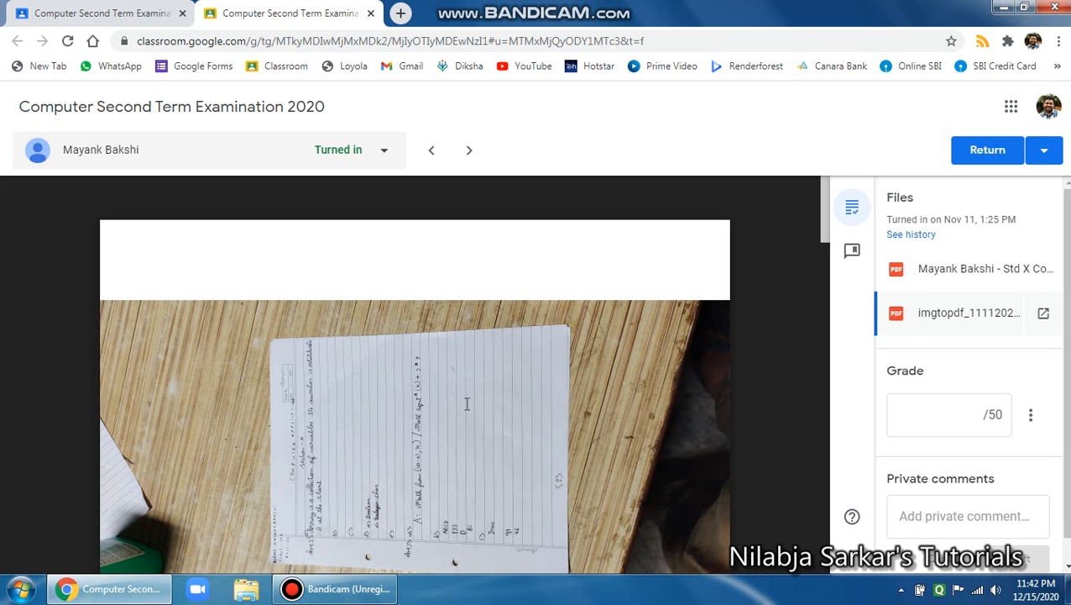
mouse_move(475, 384)
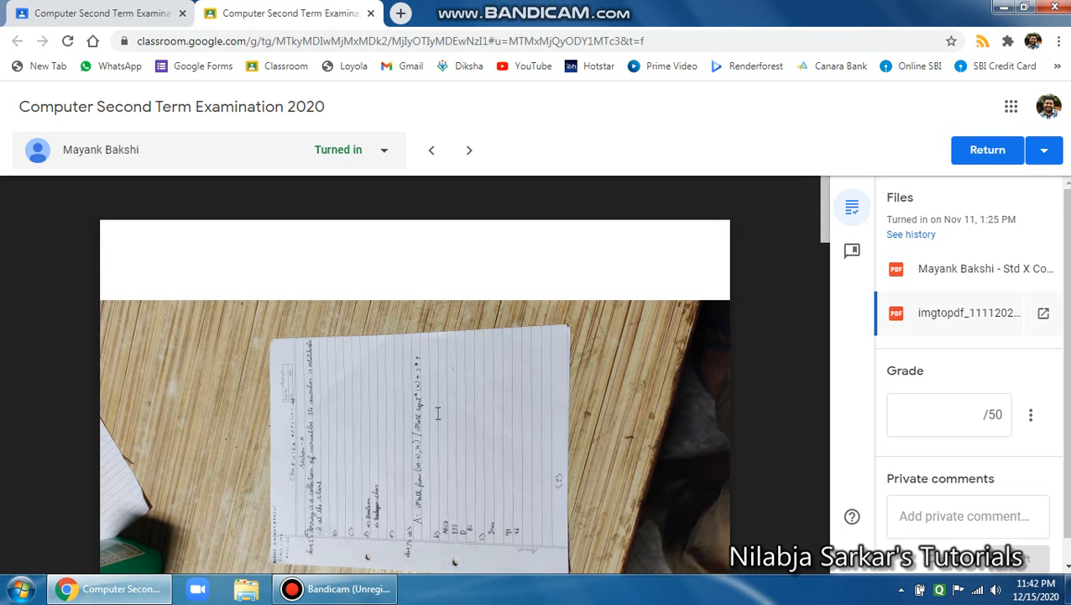
mouse_move(492, 420)
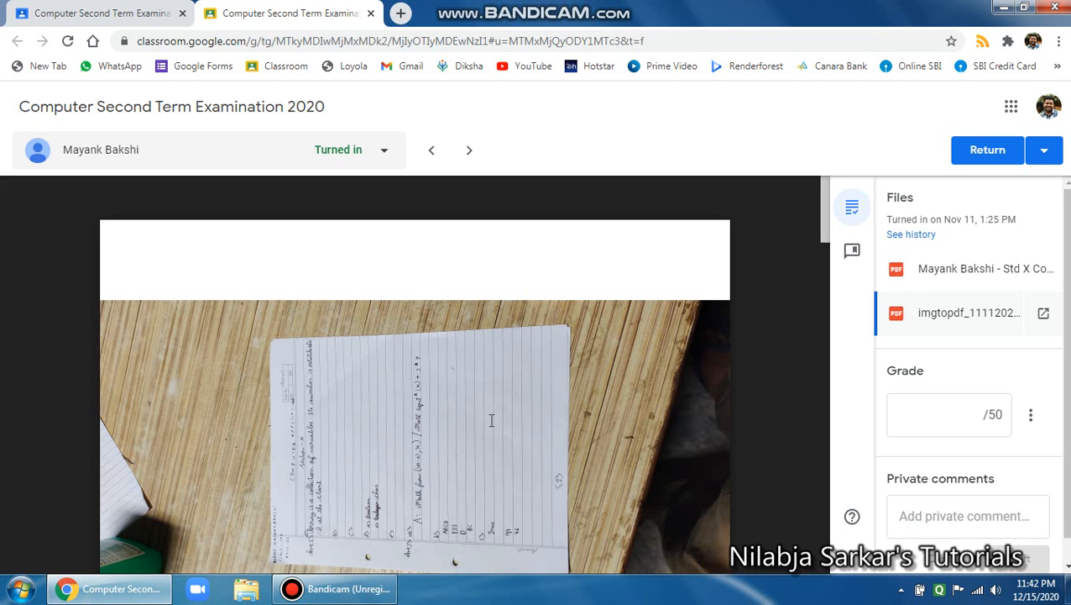
mouse_move(452, 270)
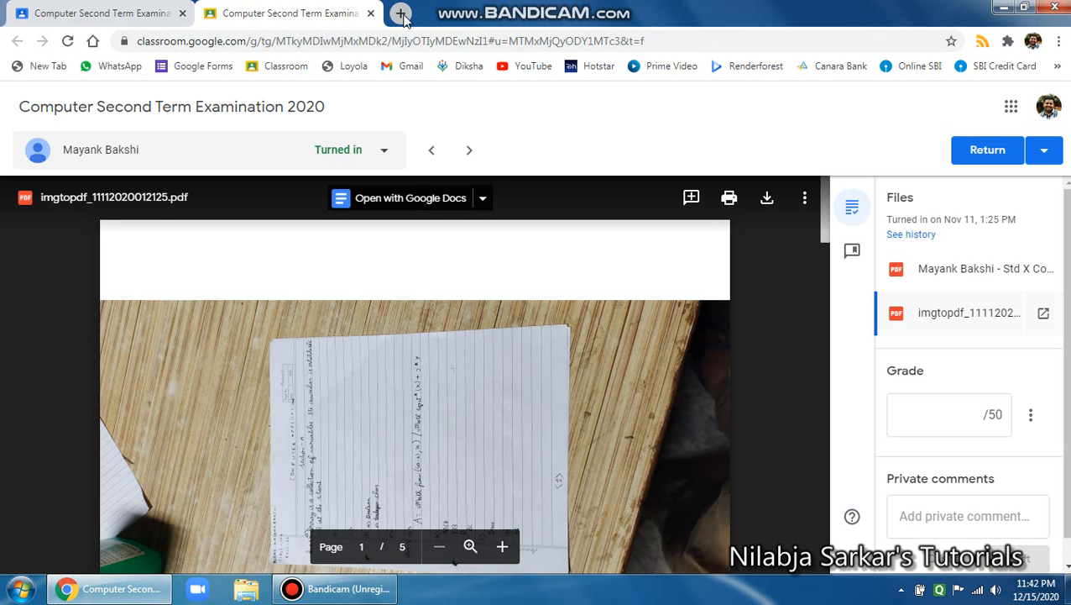
Search 'flip this' in a new tab to reach its Chrome Web Store page.
click(401, 13)
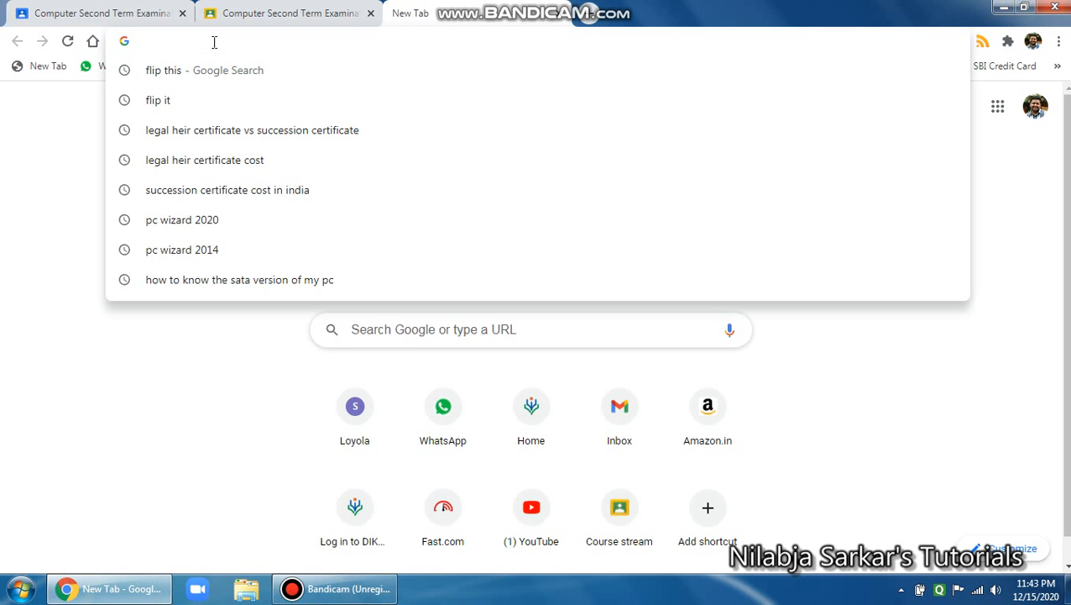
text(flip)
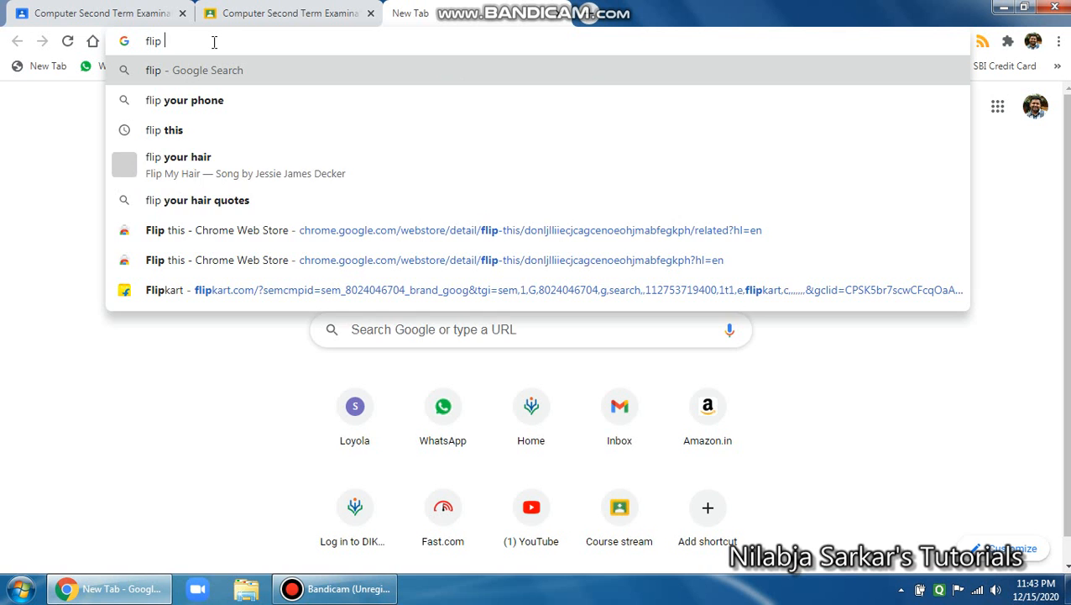
text(this/donljlliiecjcagcenoeohjmabfegkph?hl=en)
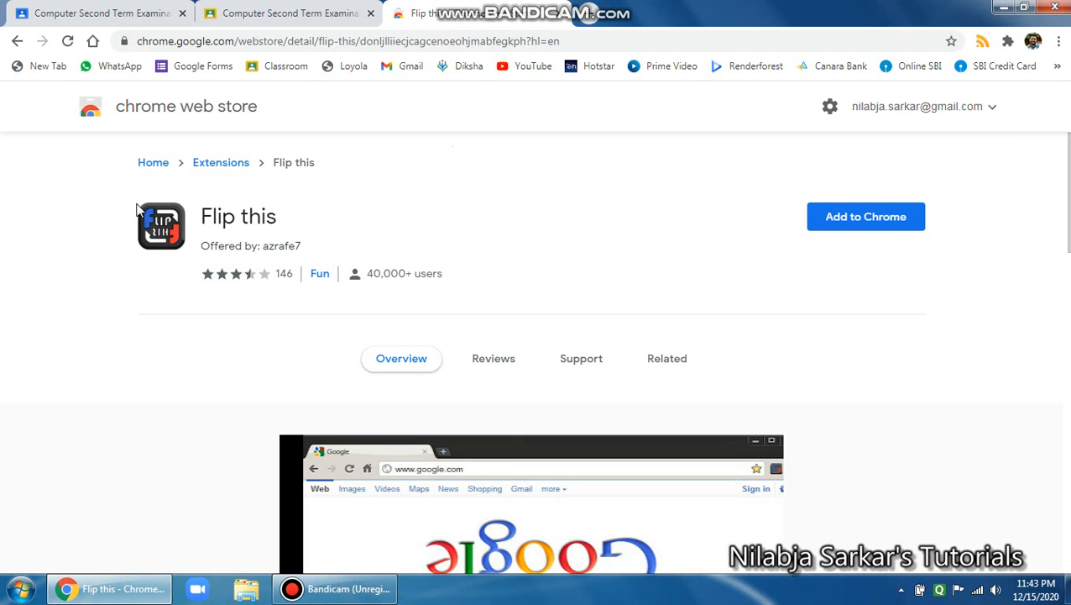
mouse_move(176, 237)
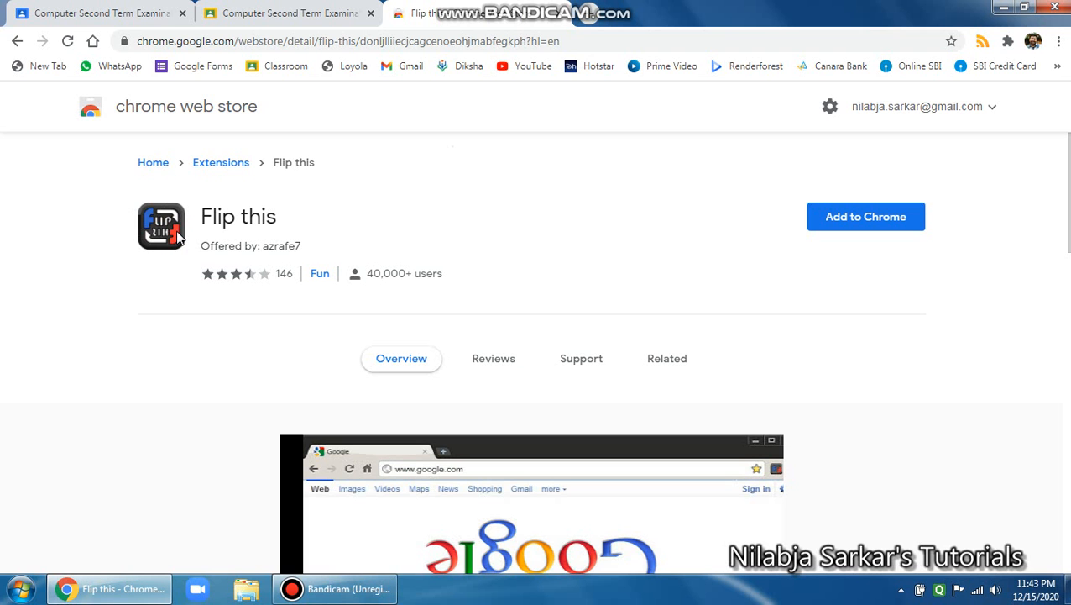
mouse_move(279, 278)
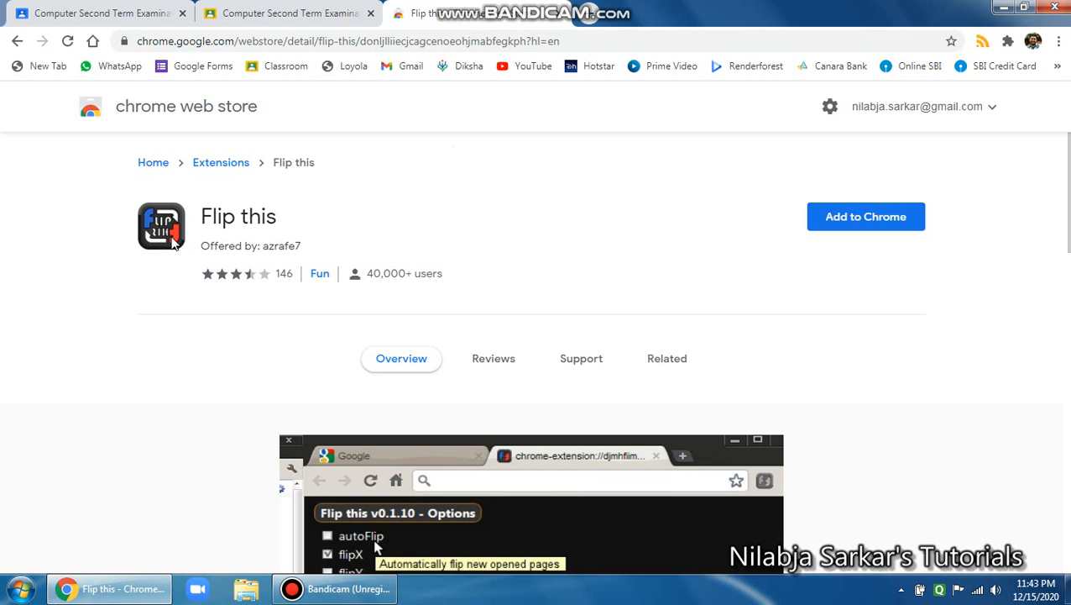
mouse_move(149, 271)
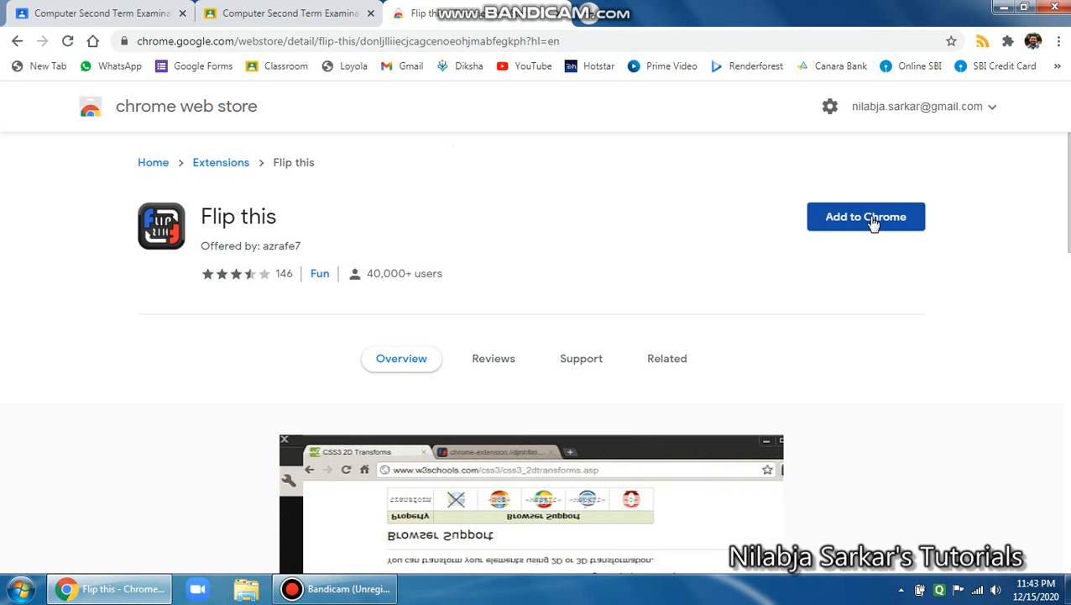
Add the Flip this extension to Chrome and confirm the installation.
click(865, 217)
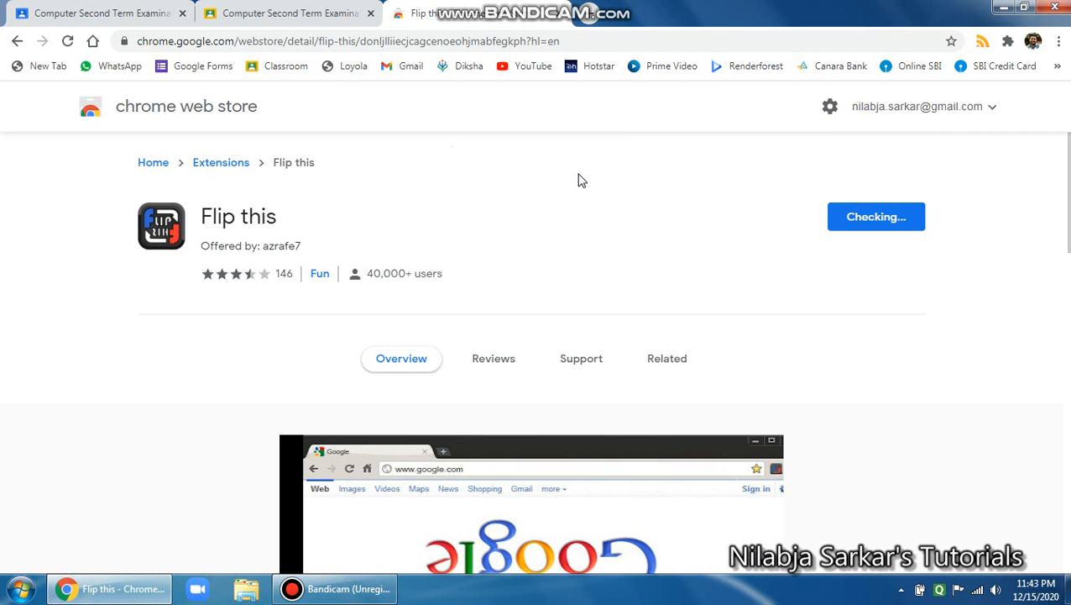
click(876, 217)
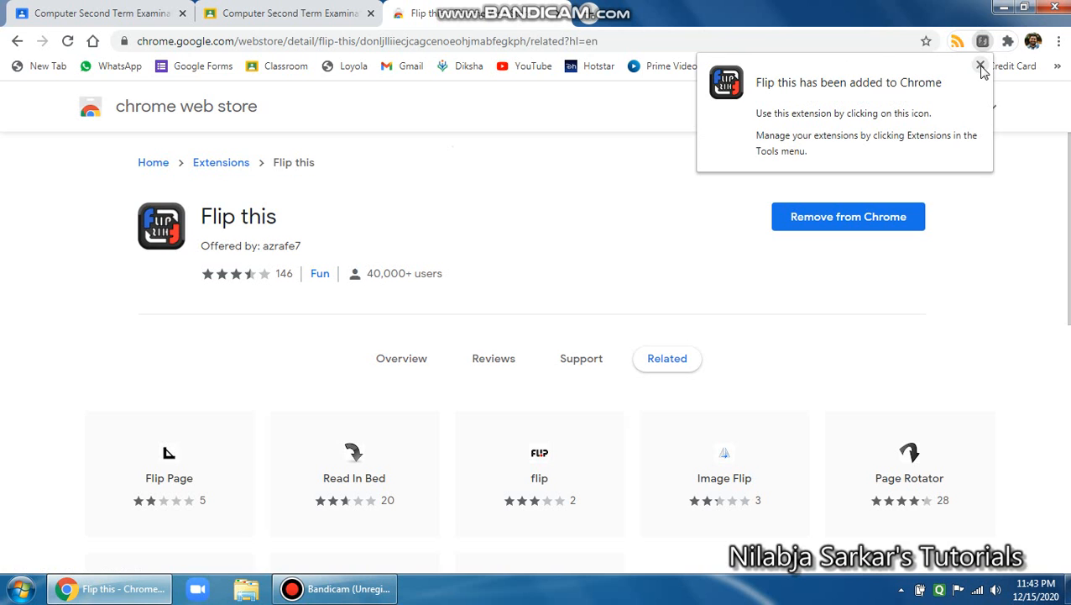
Dismiss the install notice and pin Flip this from the Extensions menu.
click(980, 65)
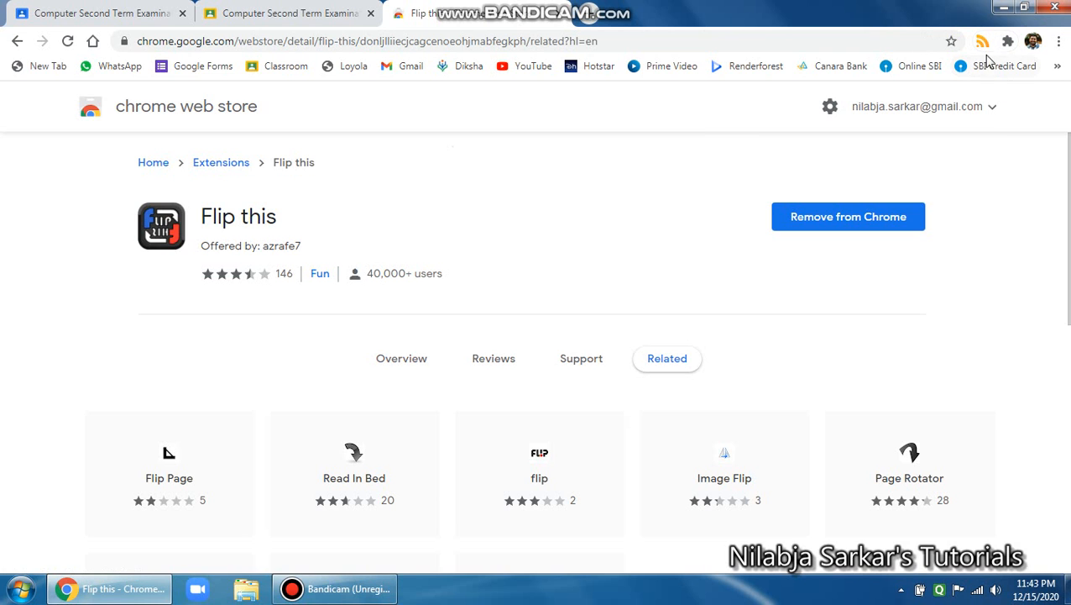
mouse_move(1009, 41)
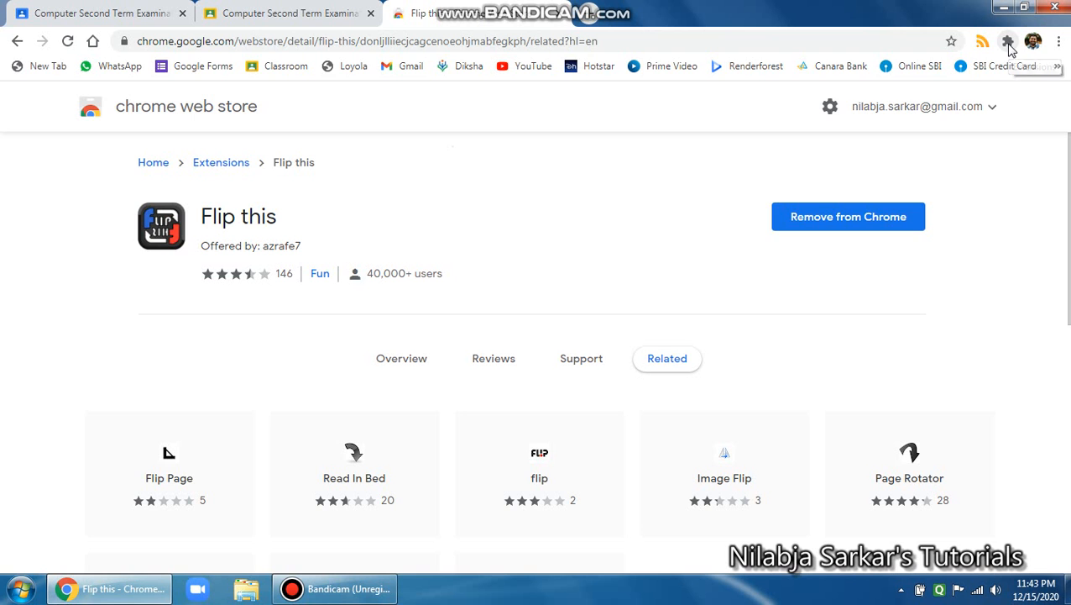
click(1007, 41)
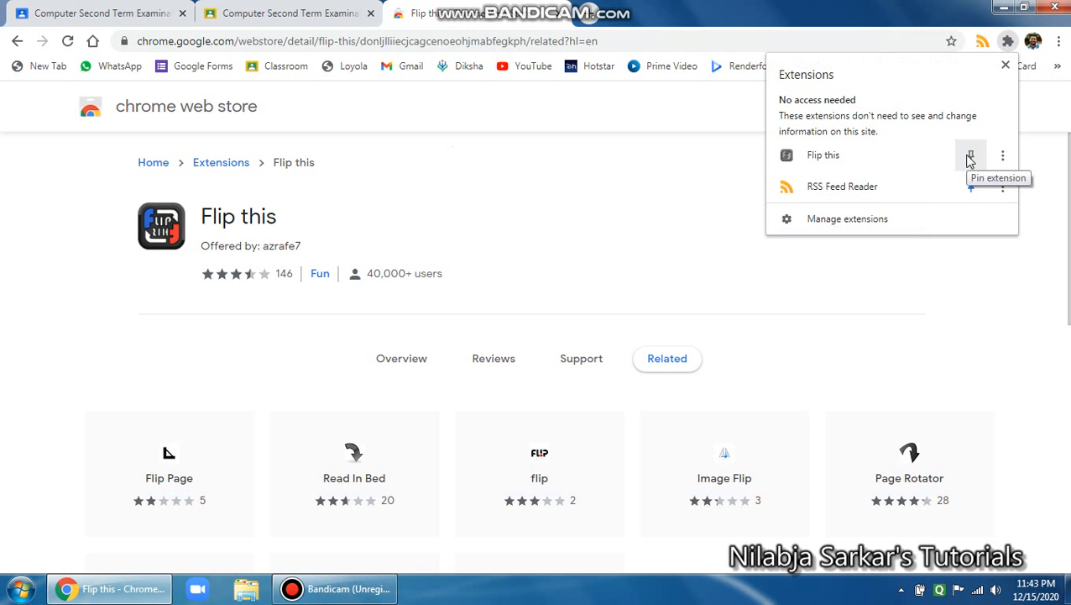
click(970, 155)
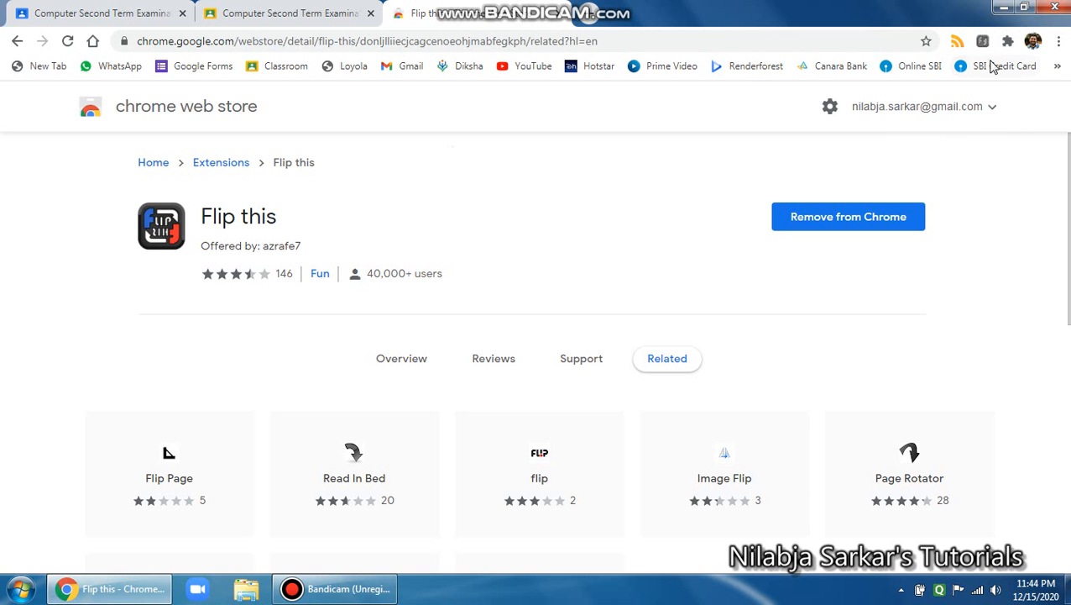
mouse_move(984, 42)
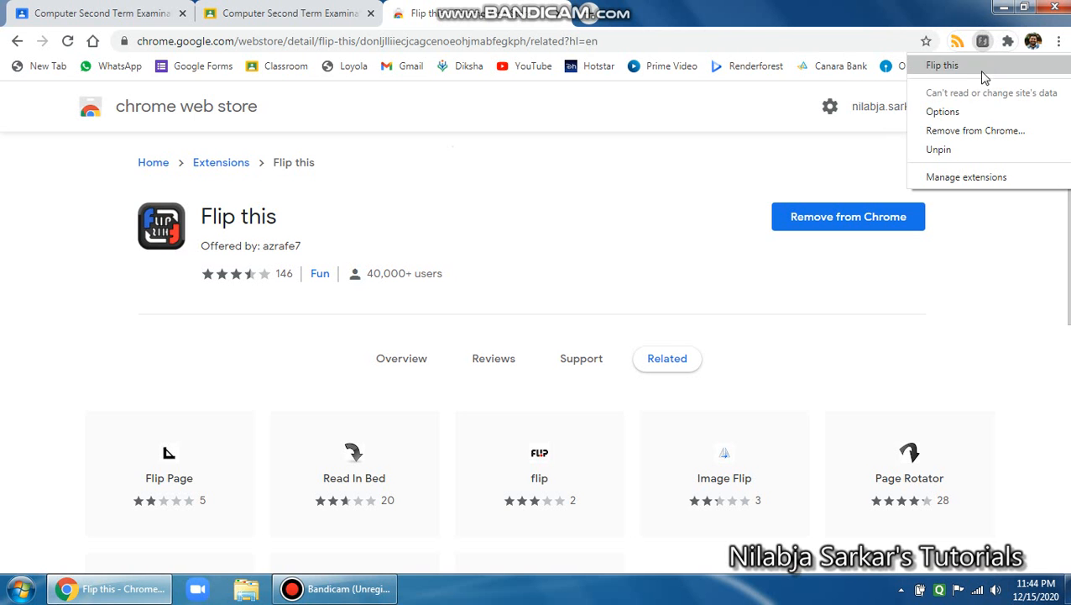
Change the Flip this rotation option from 180 to +90 degrees.
click(942, 111)
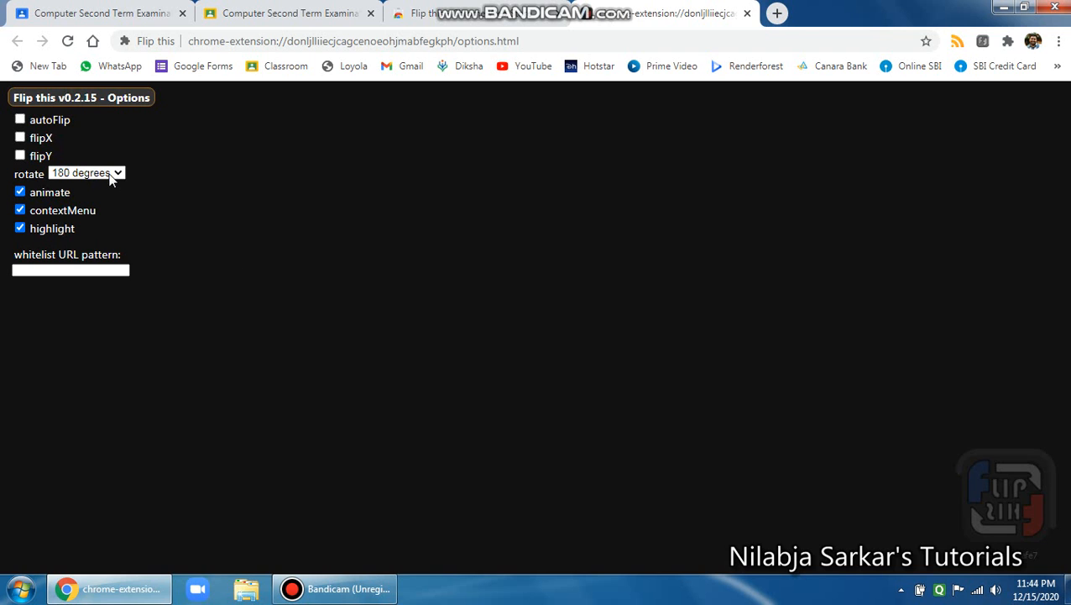
click(87, 173)
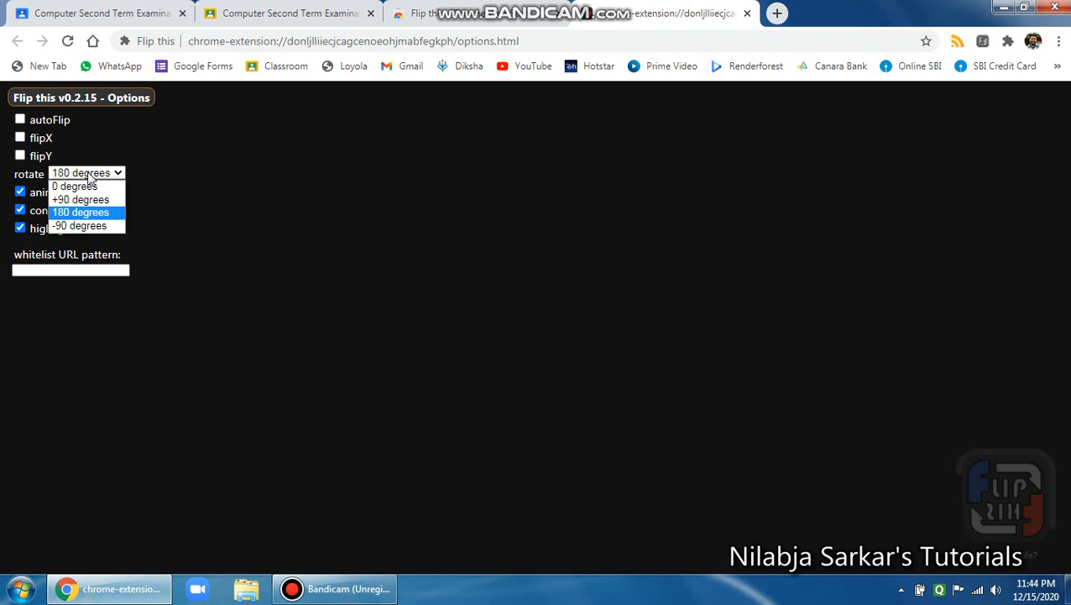
click(80, 199)
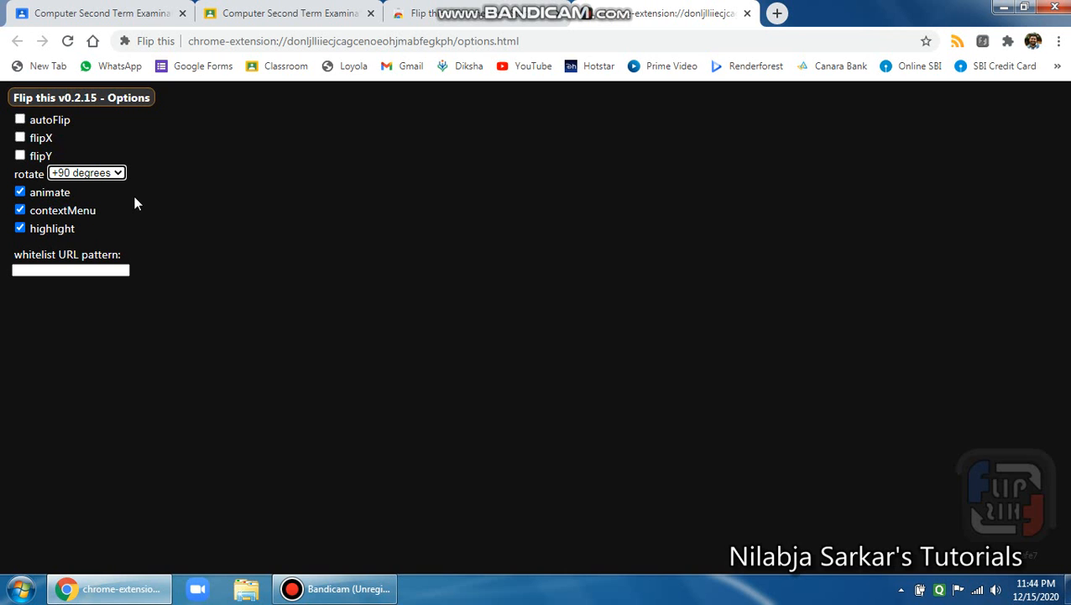
mouse_move(746, 13)
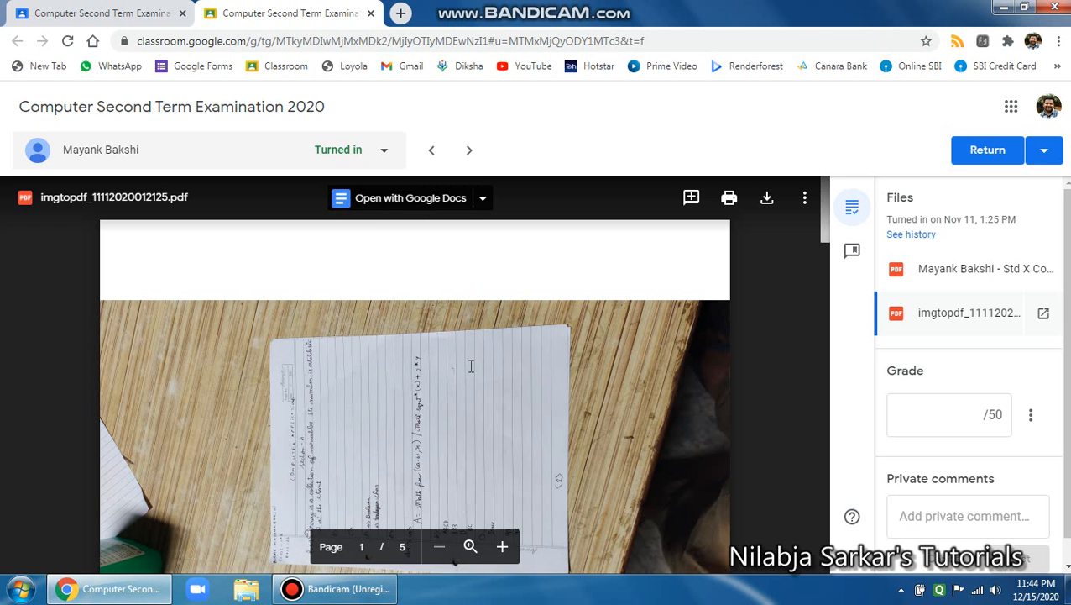
mouse_move(349, 394)
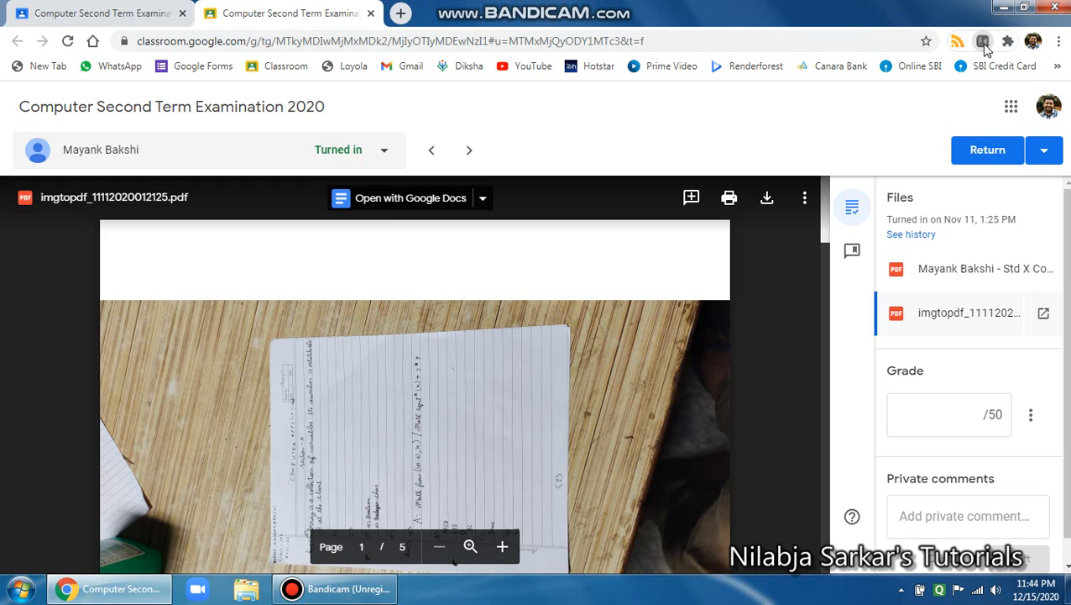
mouse_move(365, 41)
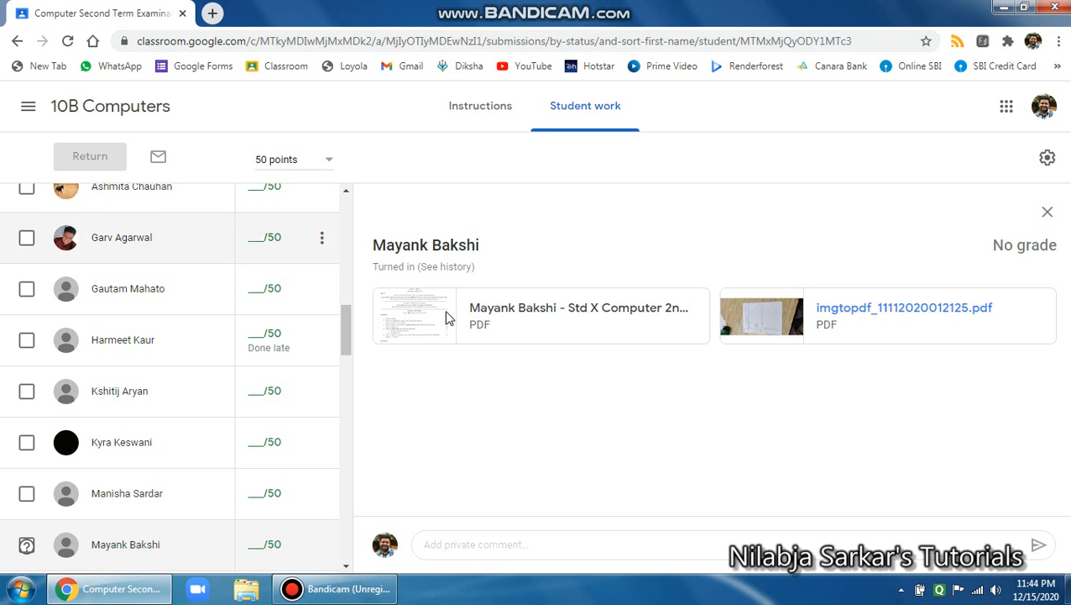
mouse_move(724, 403)
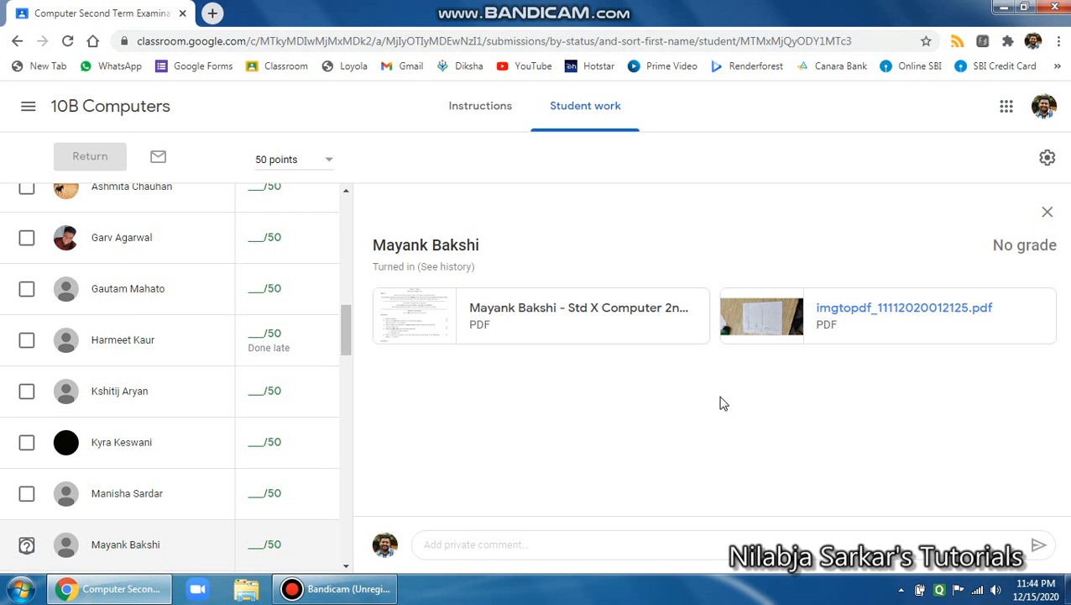
mouse_move(827, 304)
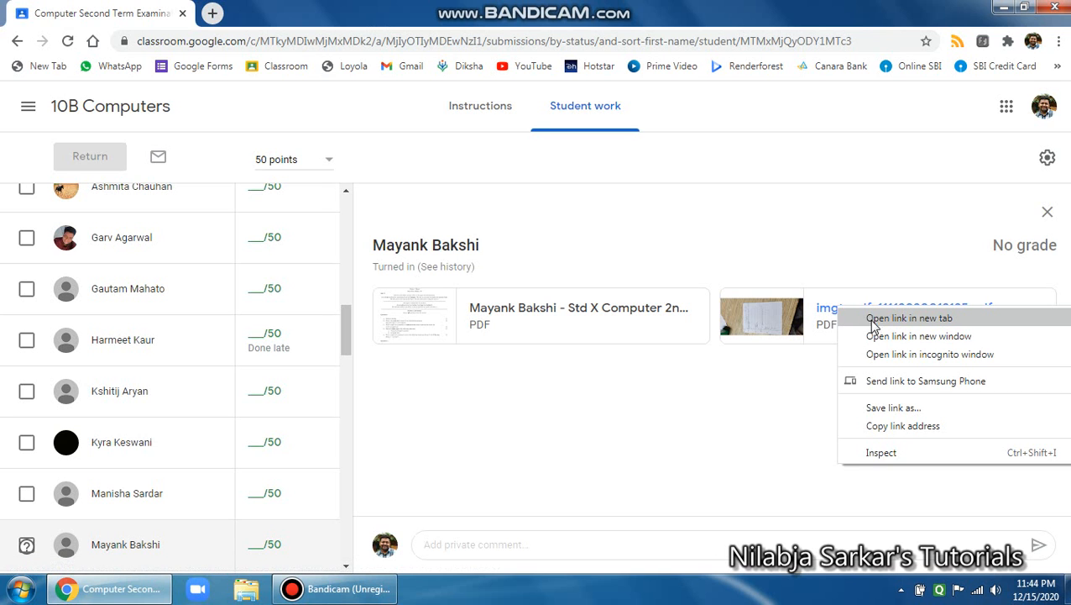
Open imgtopdf_11112020012125.pdf in a new tab of the grading view.
click(910, 317)
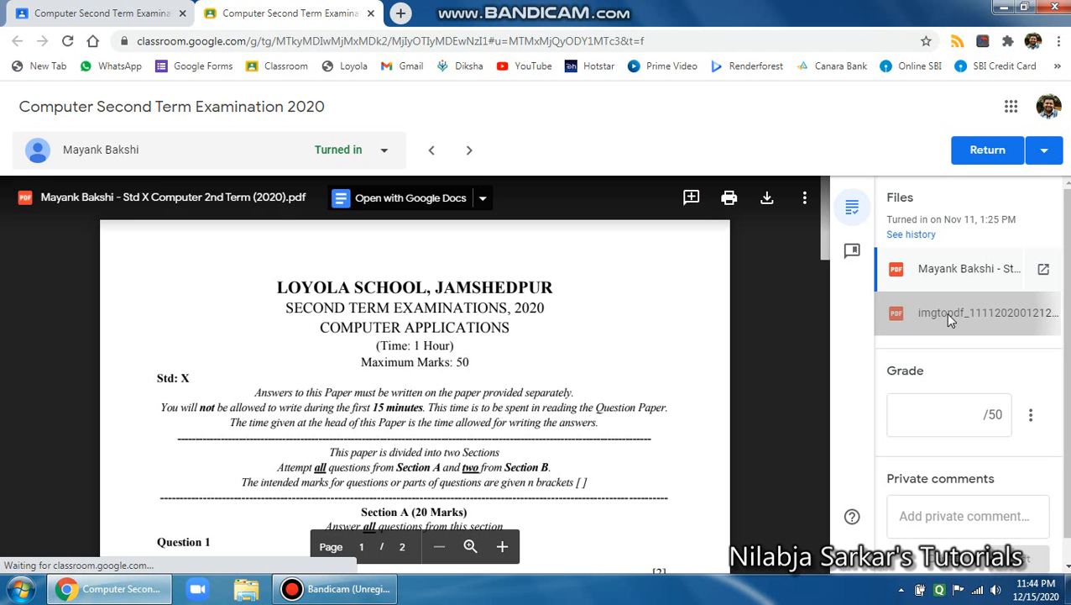
click(970, 312)
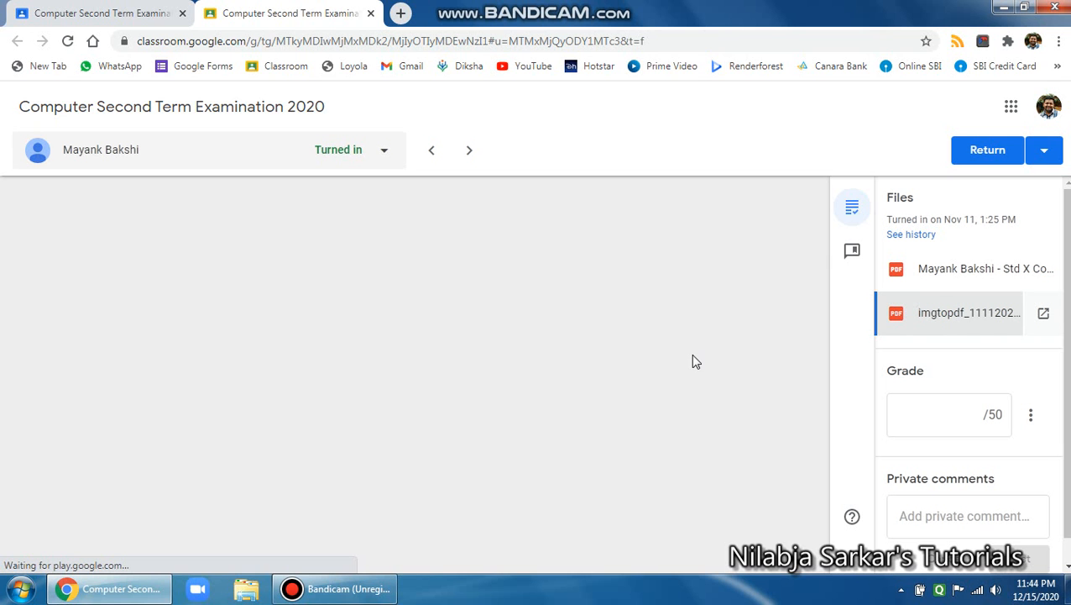
click(969, 312)
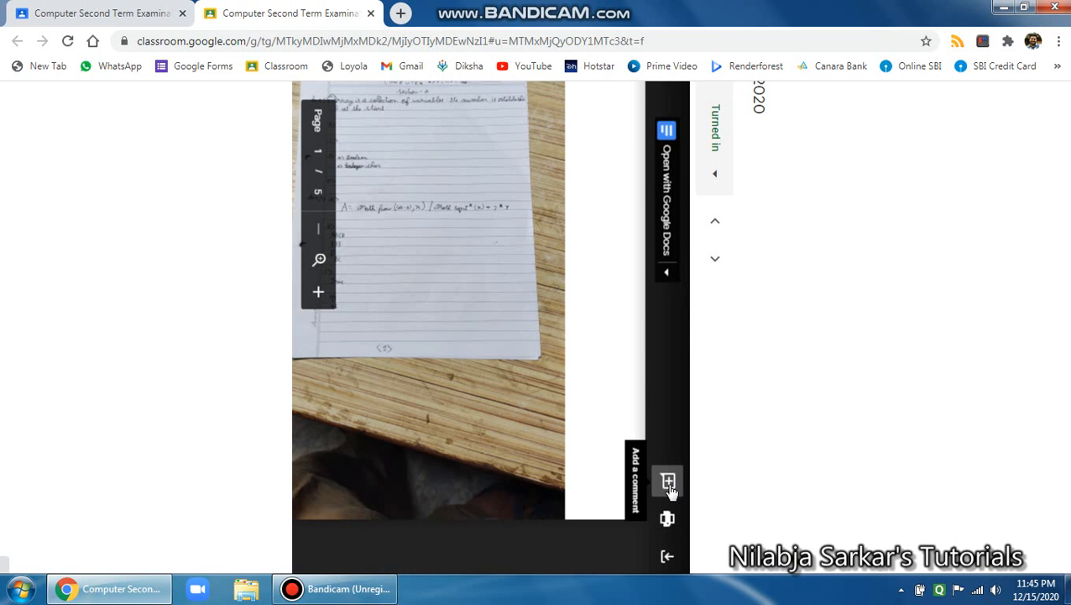
click(667, 480)
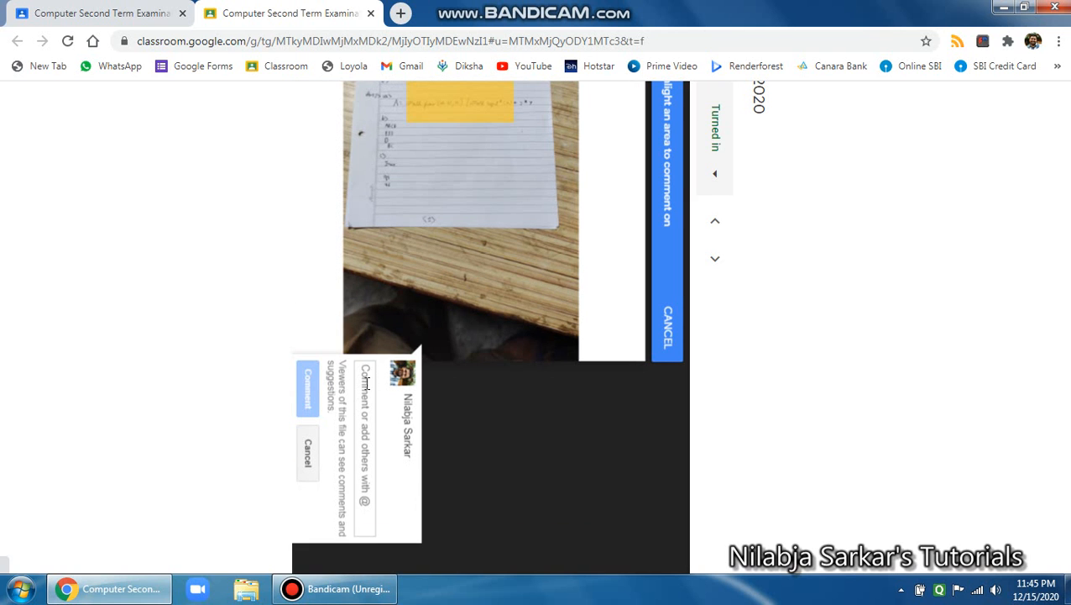
mouse_move(368, 377)
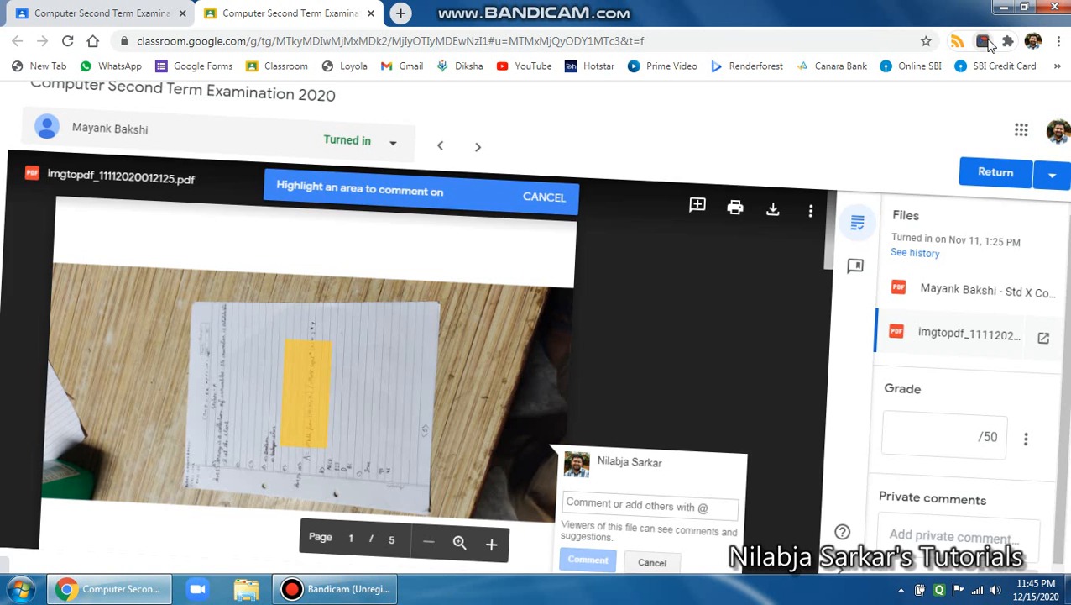
text(comment)
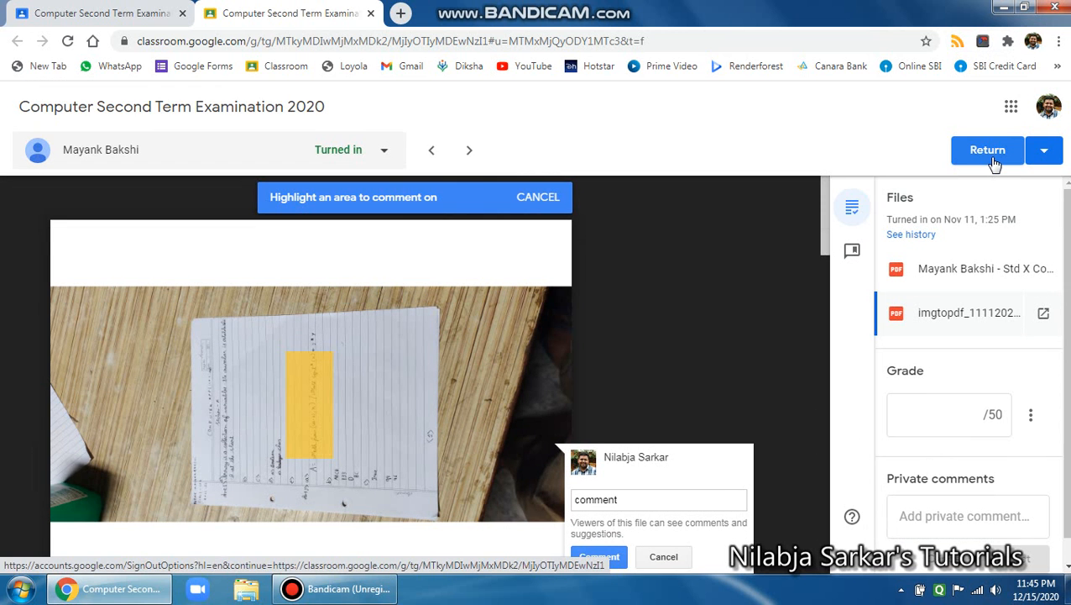
mouse_move(527, 93)
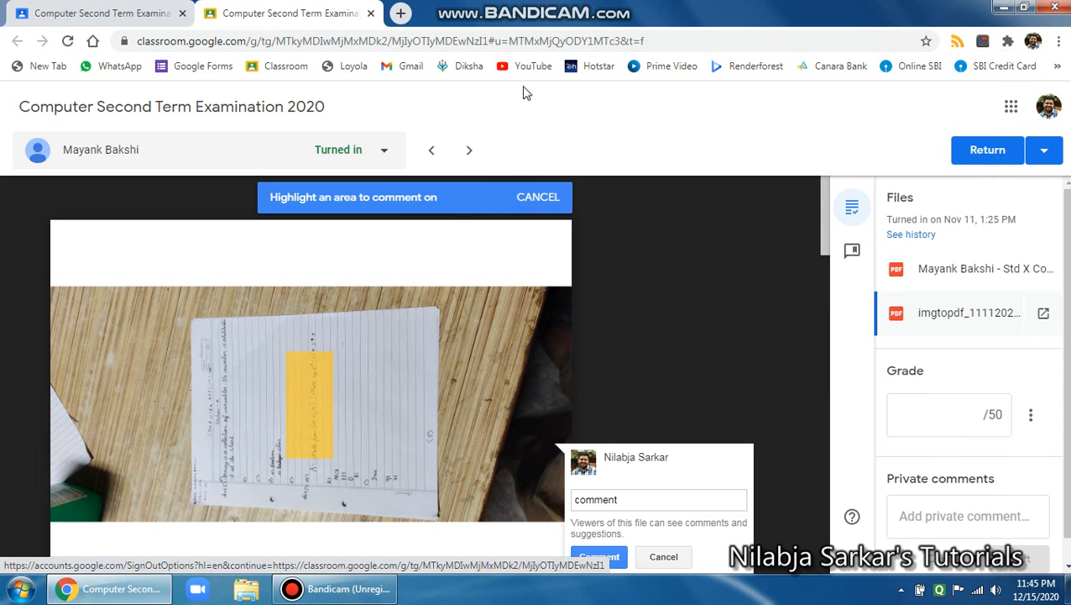